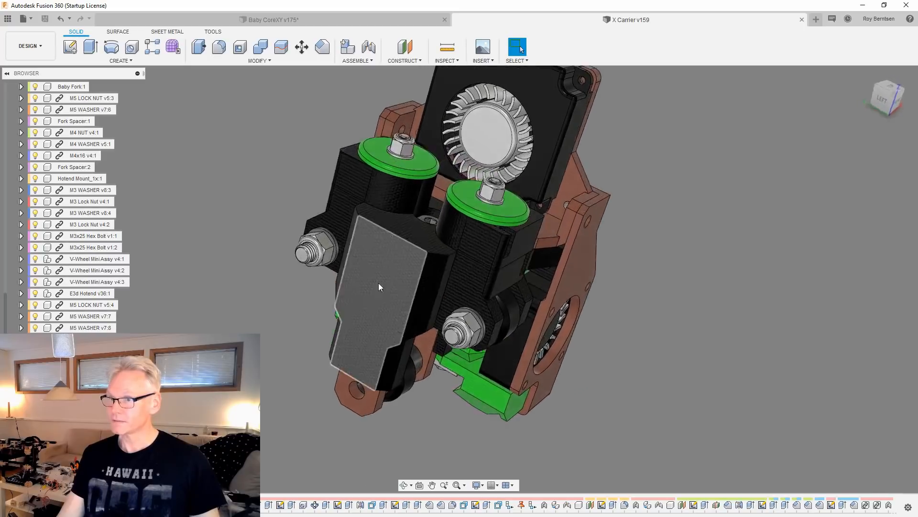
# - Orbit the X Carrier model to inspect the hotend mount and fan shroud
pyautogui.moveTo(379, 287); pyautogui.dragTo(337, 396)
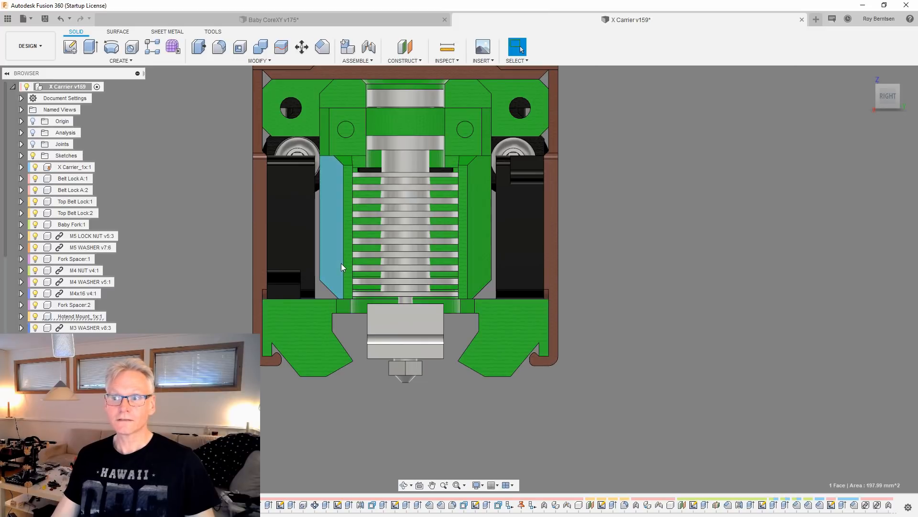
pyautogui.click(360, 395)
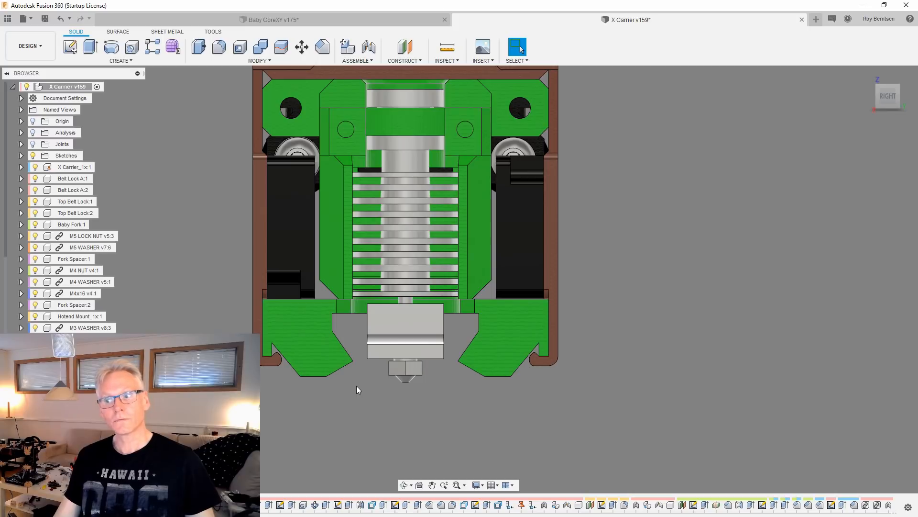
pyautogui.click(338, 354)
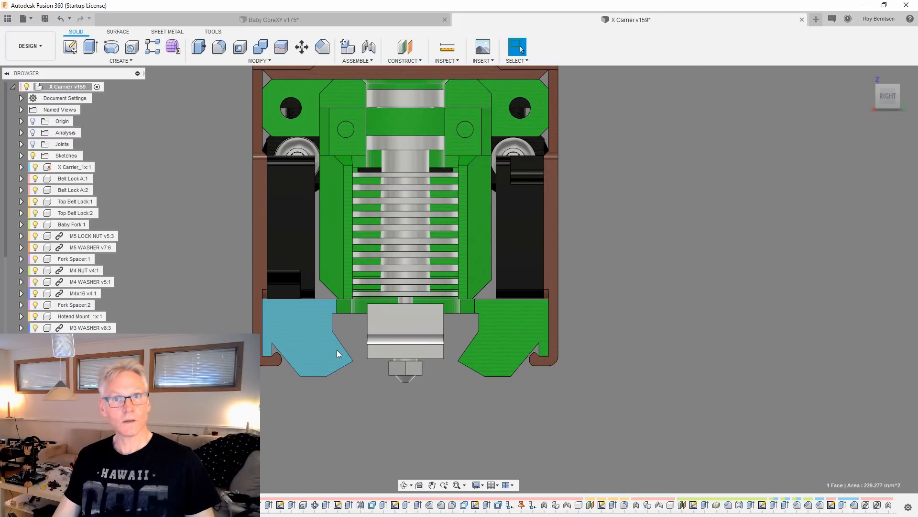
pyautogui.click(658, 366)
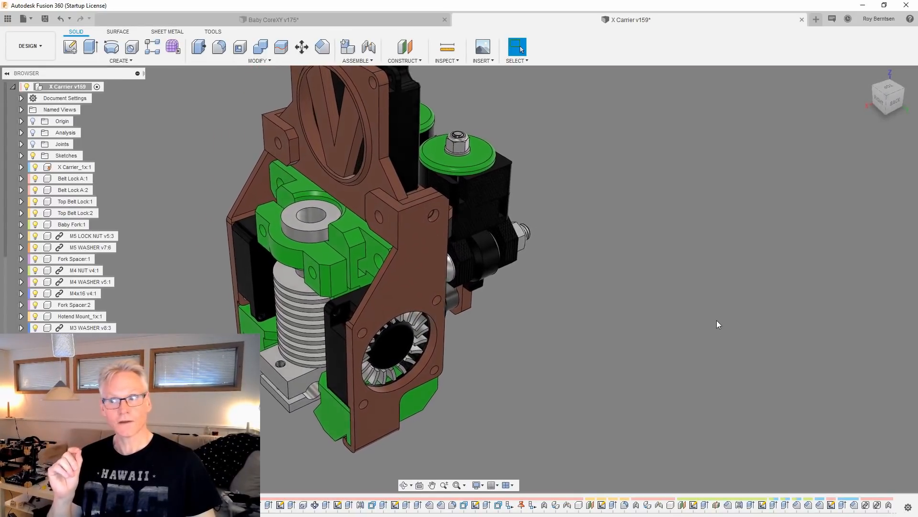
# - Add a section cut, zoom into the heatsink, reset the view, and show the Baby CoreXY assembly
pyautogui.click(516, 47)
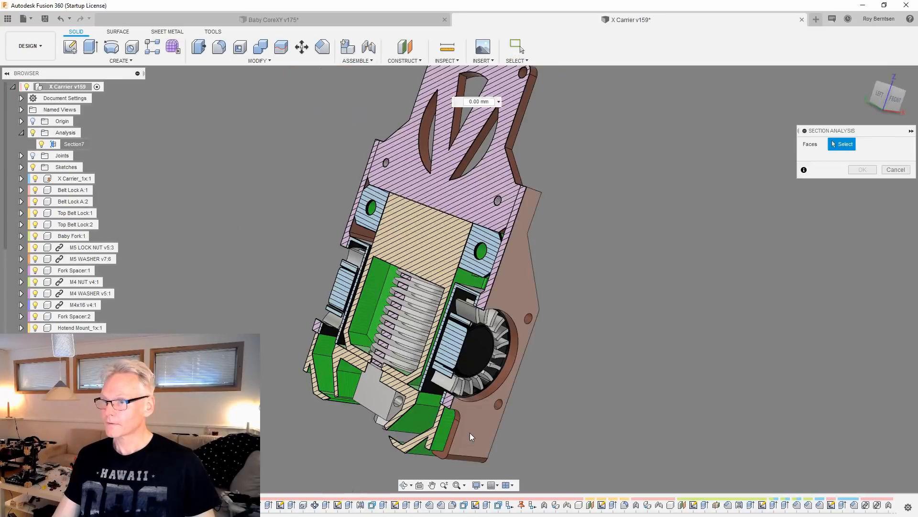
pyautogui.click(471, 436)
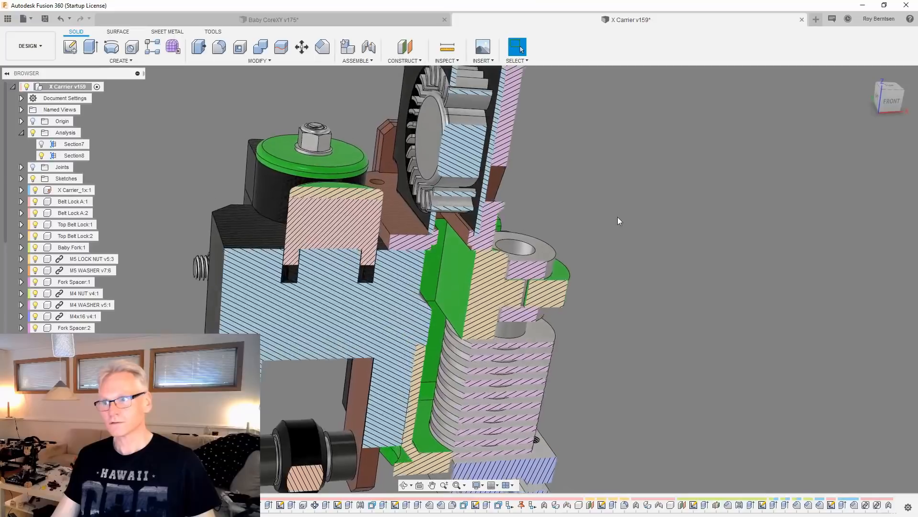
pyautogui.moveTo(618, 221); pyautogui.dragTo(495, 247)
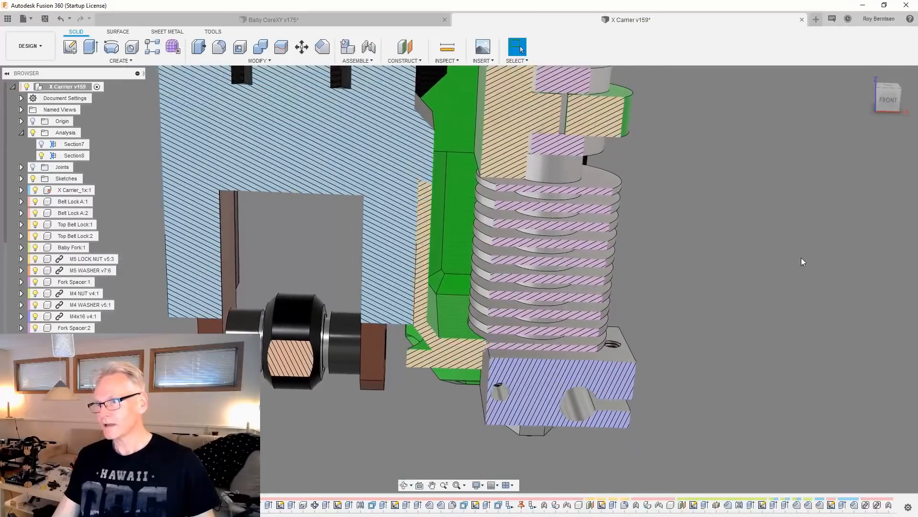
pyautogui.click(900, 96)
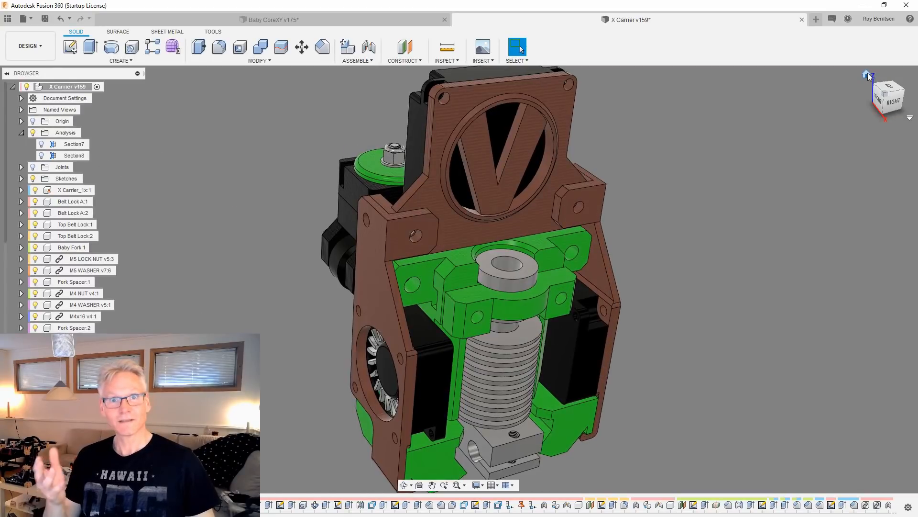
pyautogui.click(274, 20)
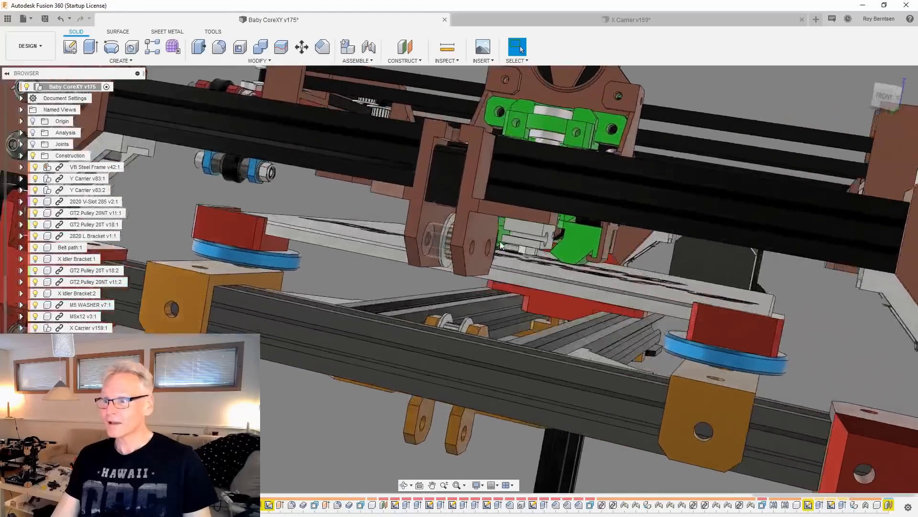
# - Drag the gantry and X Carrier across the bed, then revert them to the saved position
pyautogui.moveTo(501, 246); pyautogui.dragTo(460, 243)
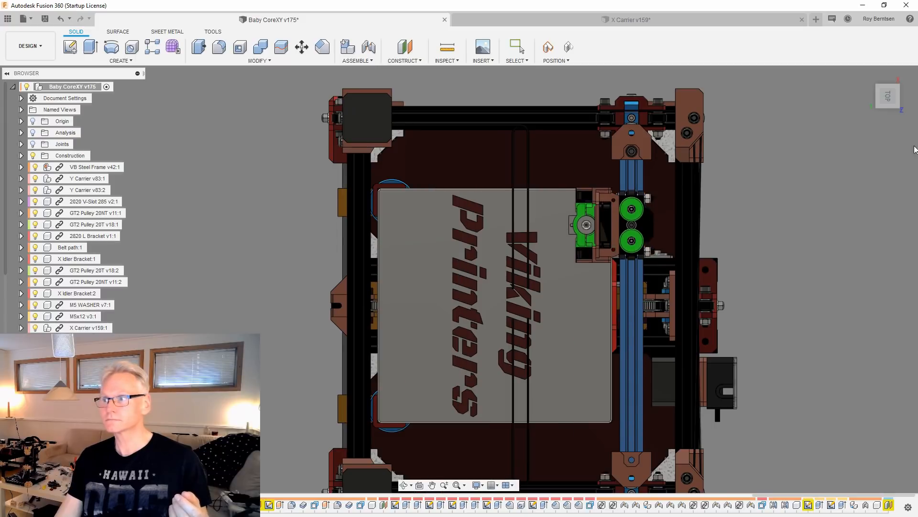
pyautogui.click(568, 47)
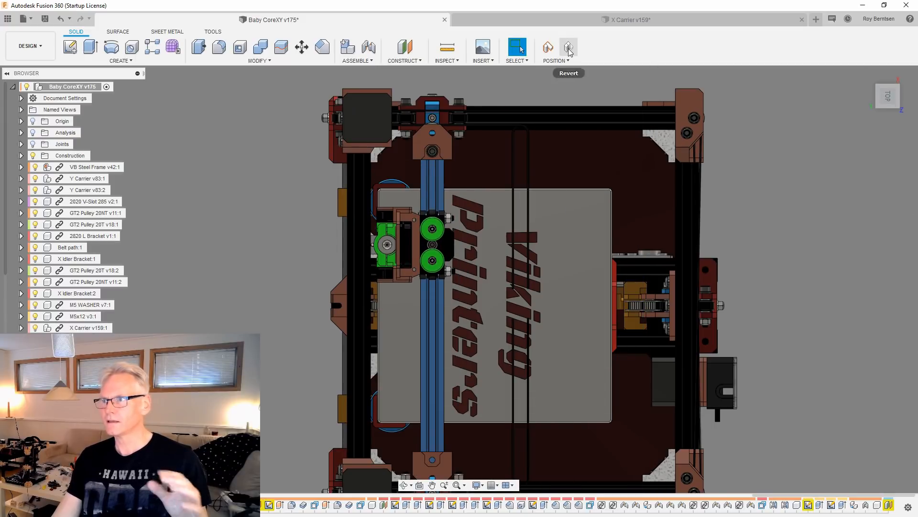